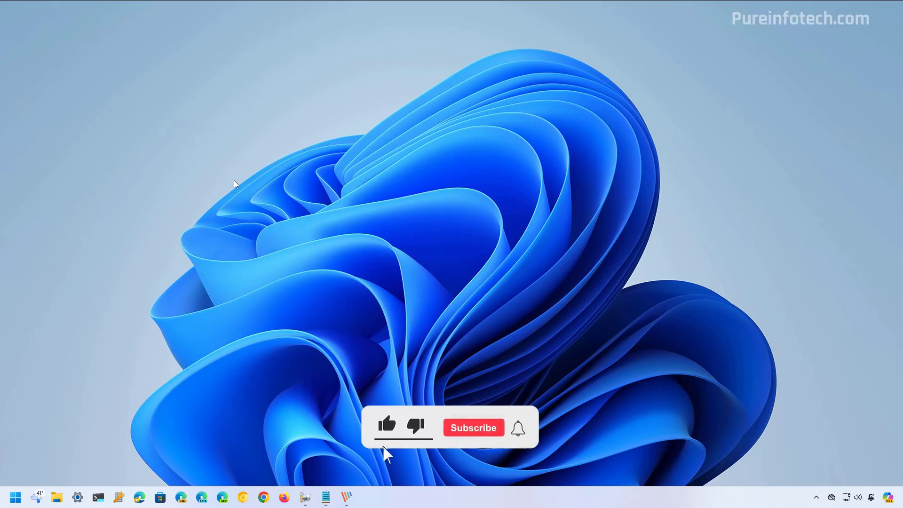
# - Launch Settings by searching 'settings' from the Start menu
pyautogui.click(473, 427)
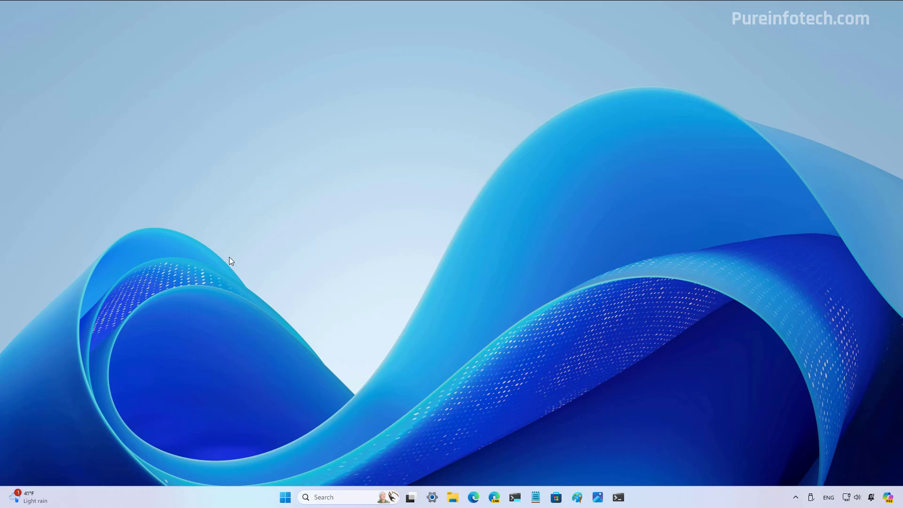
pyautogui.write('settings')
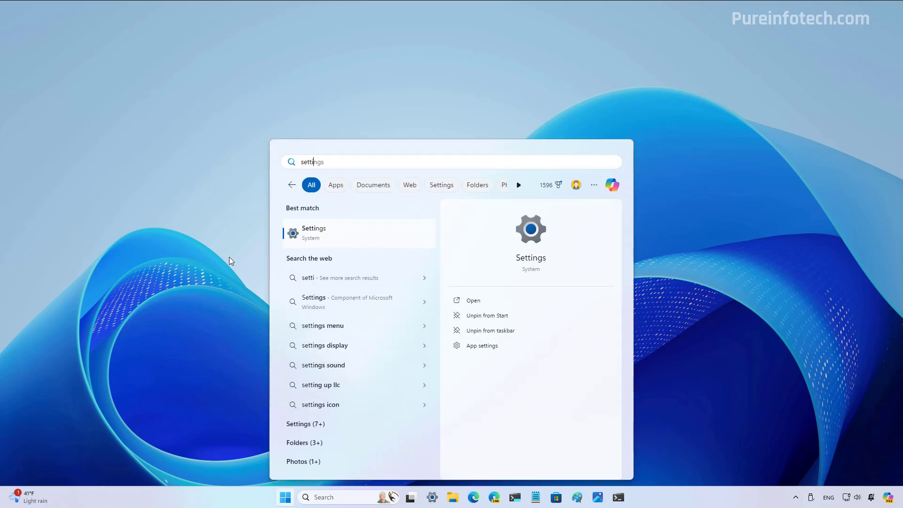
pyautogui.click(314, 232)
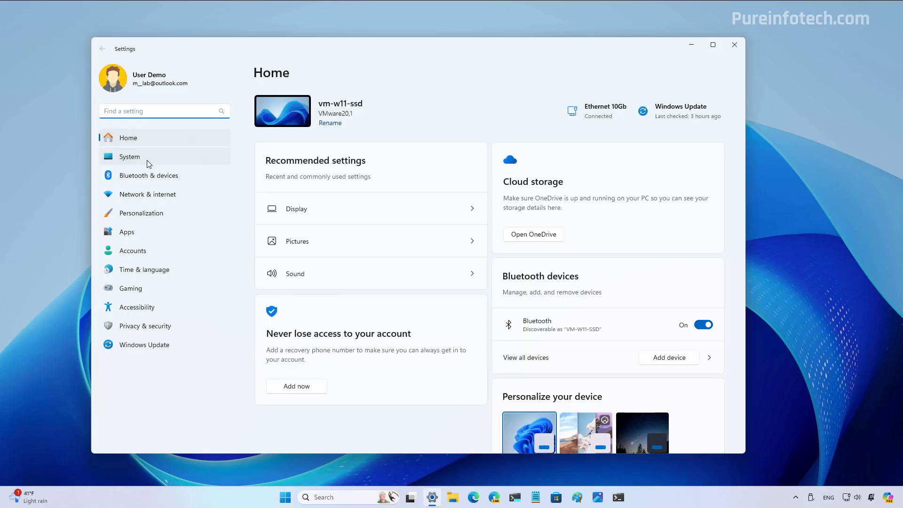
# - Remove the Office HP Printer under Bluetooth & devices > Printers & scanners, then close Settings
pyautogui.click(148, 175)
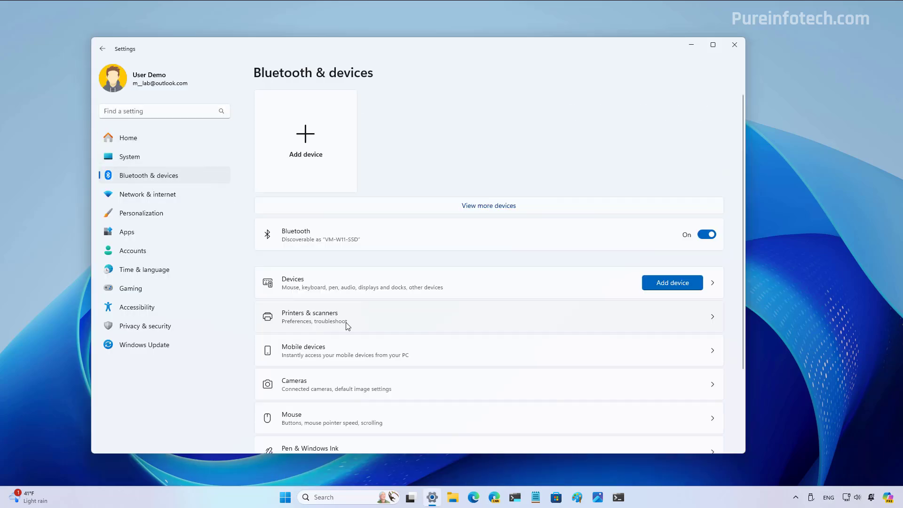
pyautogui.click(309, 316)
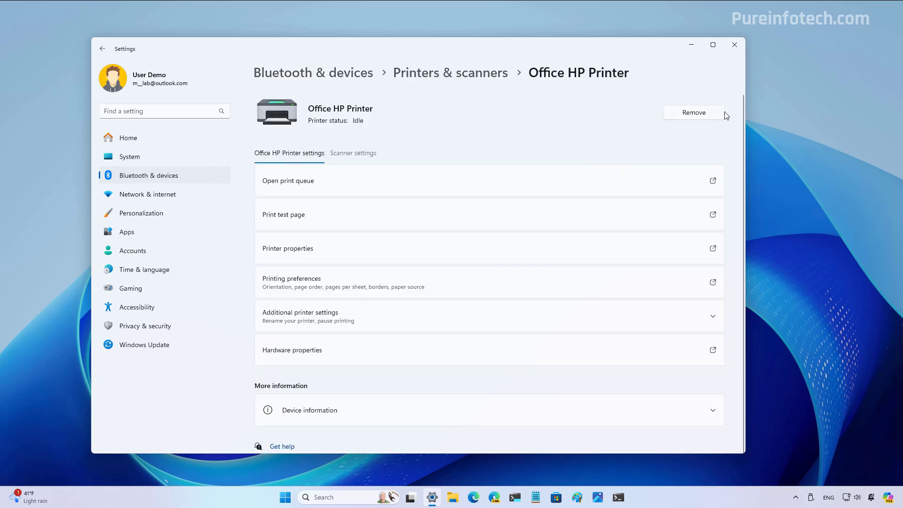
pyautogui.moveTo(704, 118)
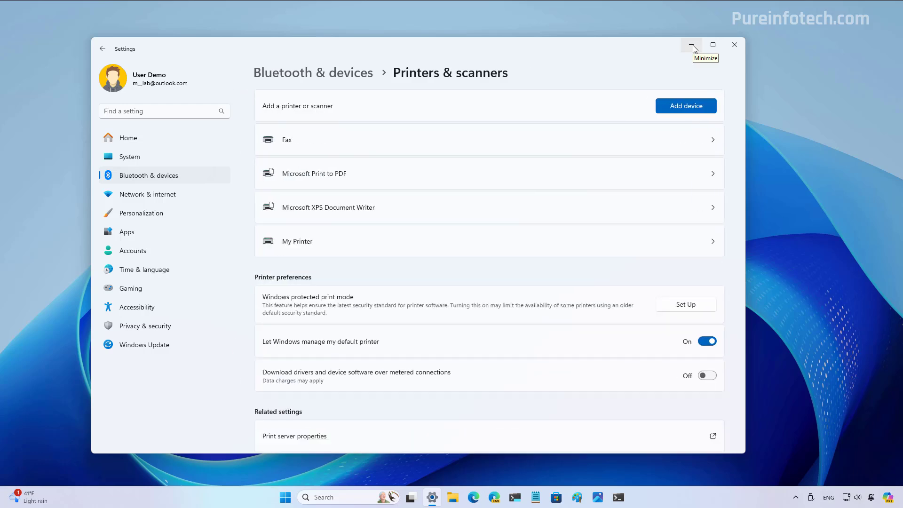
pyautogui.moveTo(713, 45)
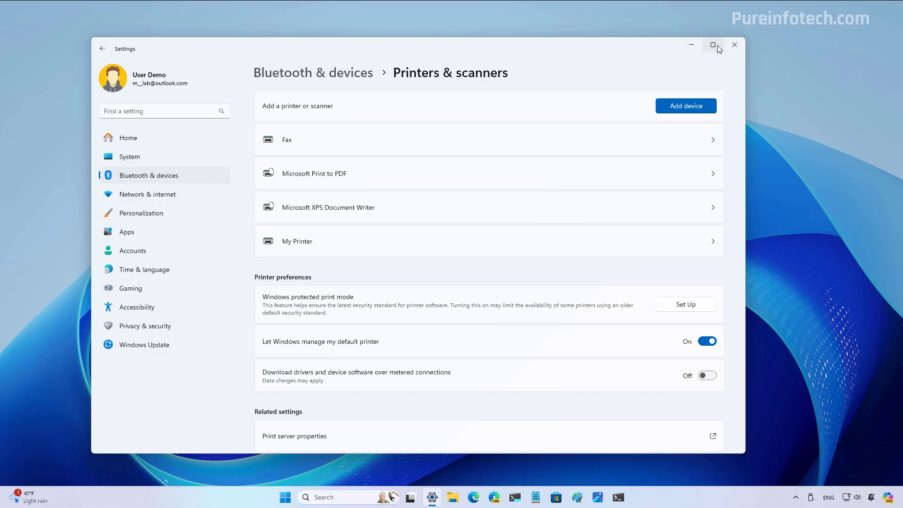
pyautogui.click(735, 45)
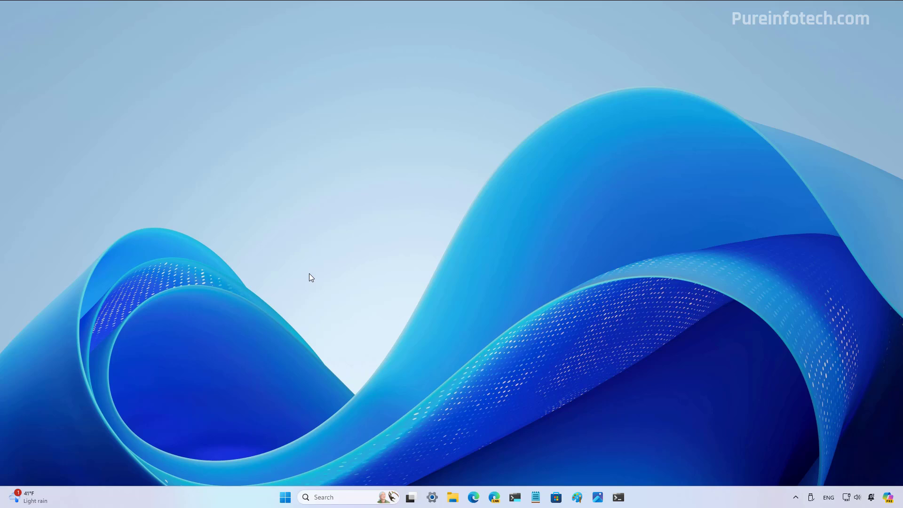
# - Launch Print Management by searching 'print Management' from Start
pyautogui.click(284, 496)
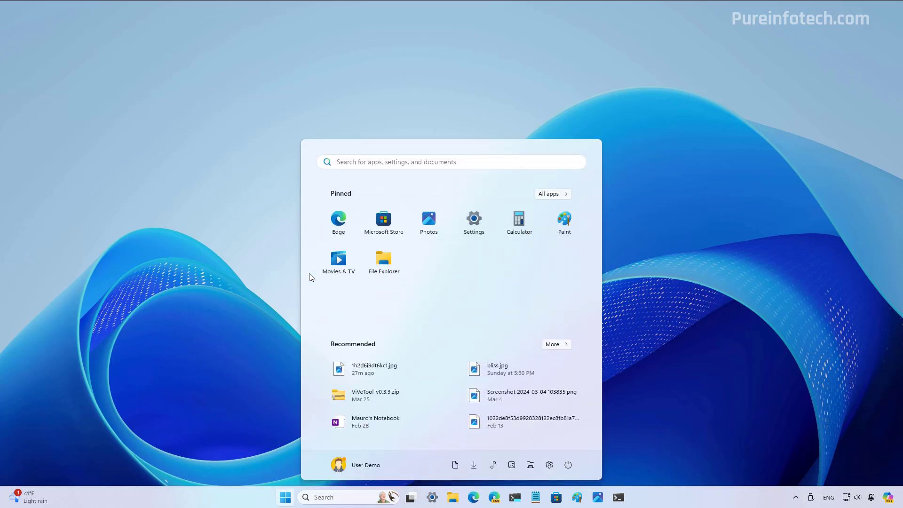
pyautogui.write('print Management')
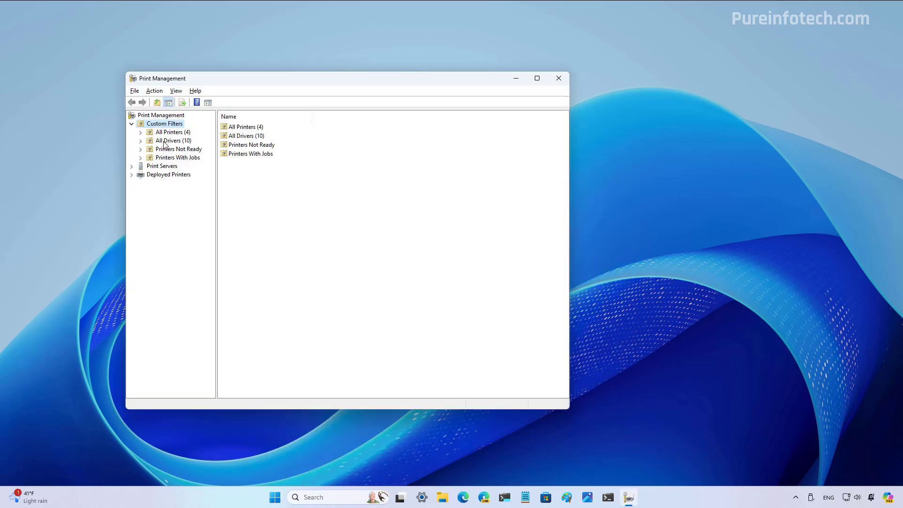
# - View All Drivers, inspect actions for HP Officejet Pro 8600 Class Driver, then close the console
pyautogui.click(173, 140)
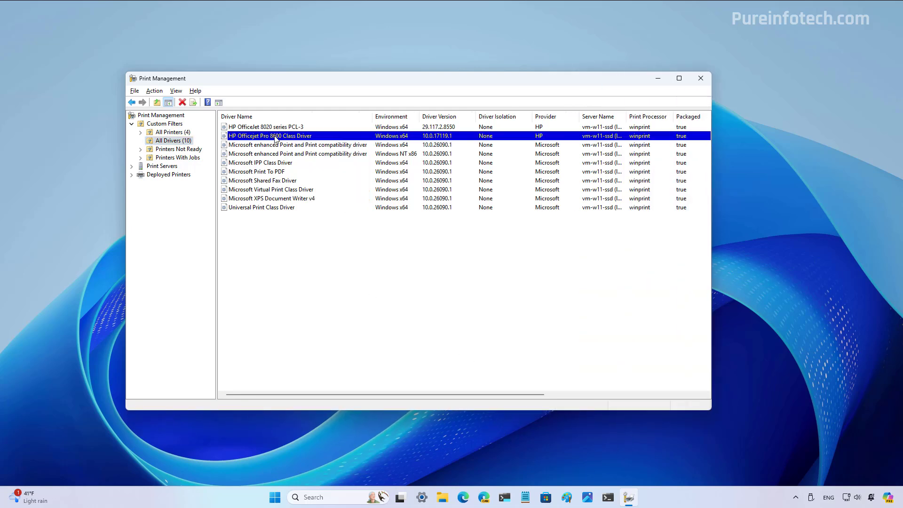
pyautogui.rightClick(271, 136)
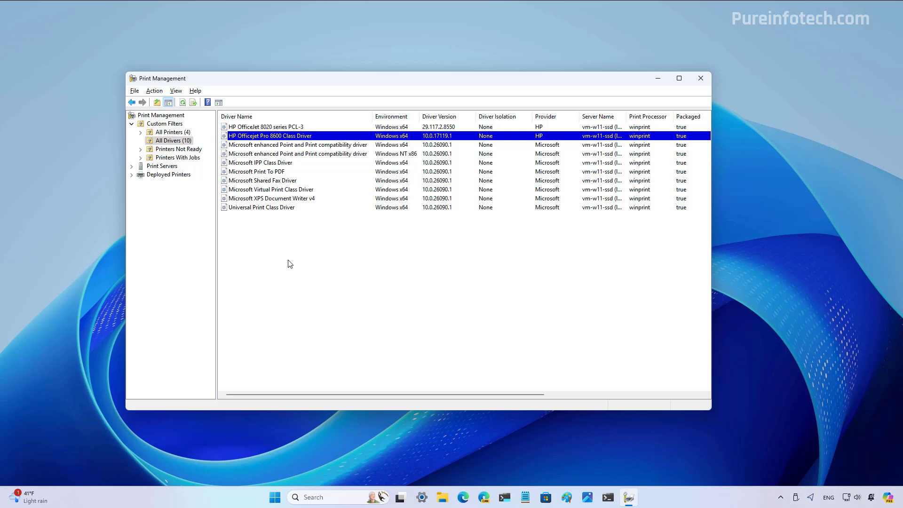
pyautogui.click(700, 78)
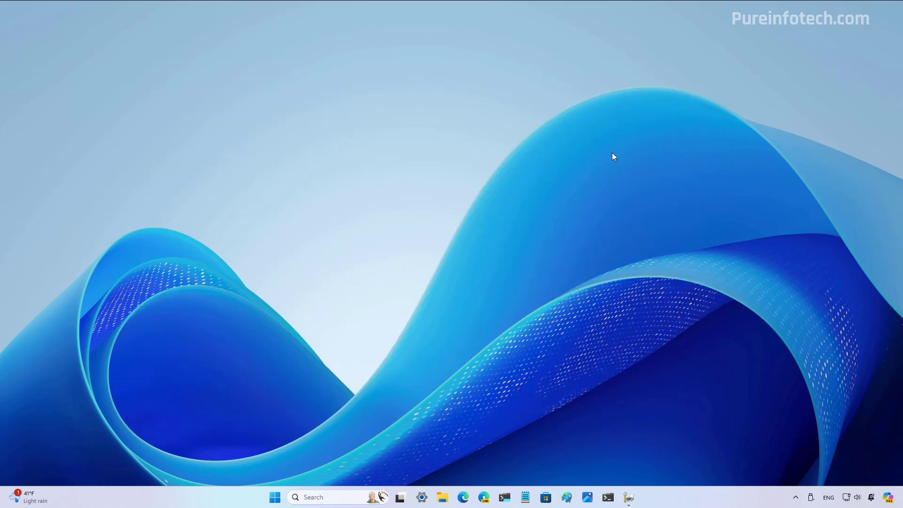
# - Run Terminal Preview as administrator from Start search
pyautogui.click(274, 497)
pyautogui.write('te')
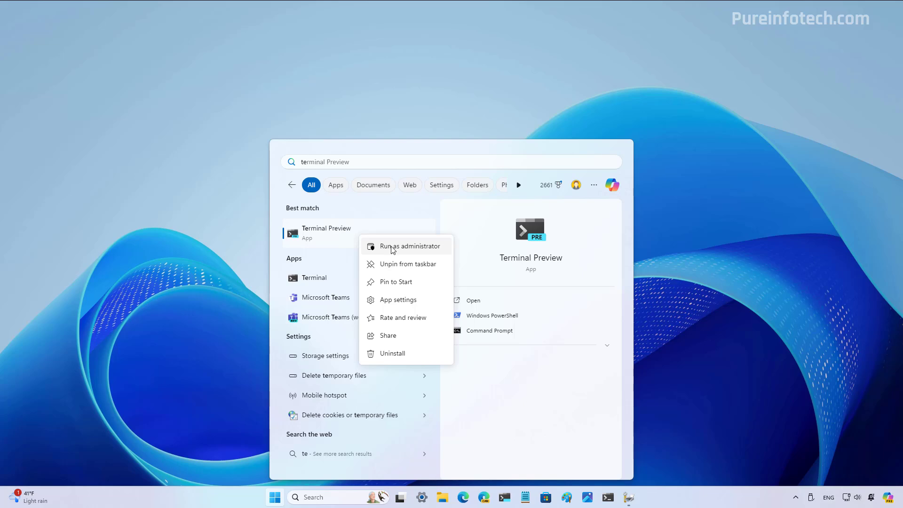
pyautogui.click(407, 245)
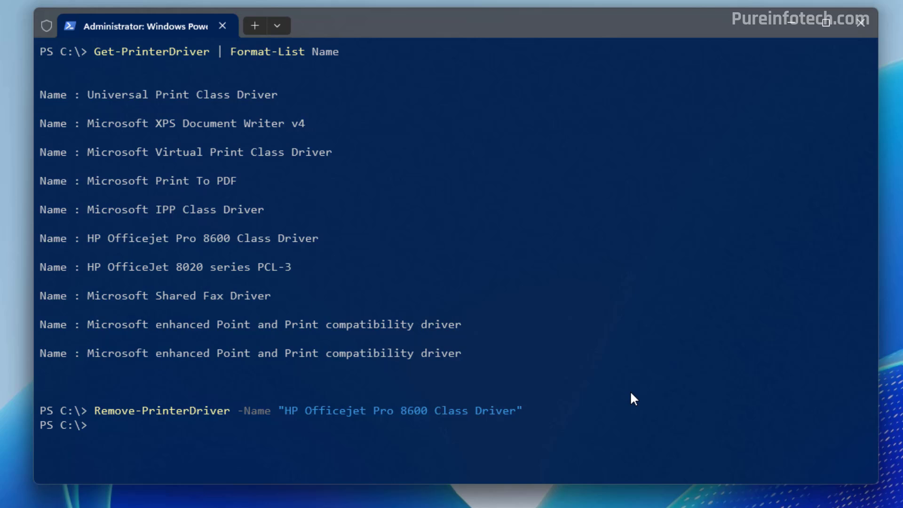
# - List drivers with Get-PrinterDriver, remove 'HP Officejet Pro 8600 Class Driver', verify and close Terminal
pyautogui.write('Get-PrinterDriver | Format-List Name')
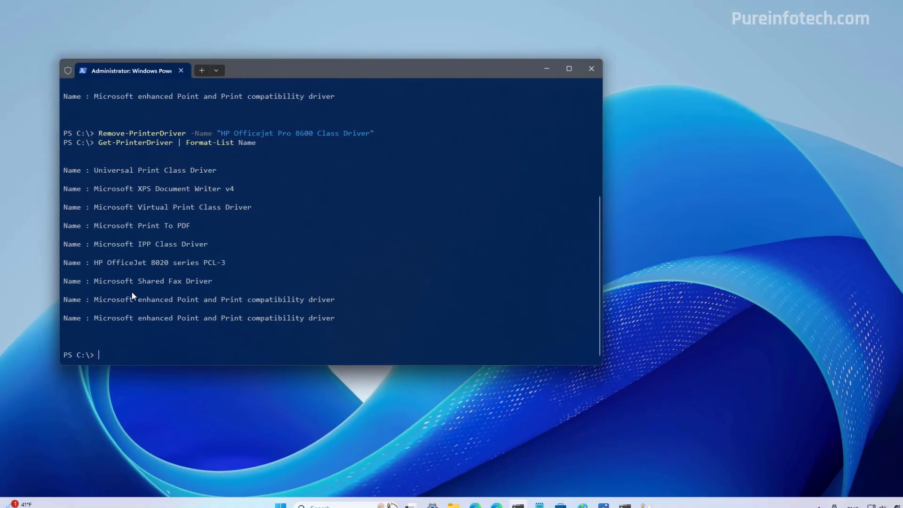
pyautogui.click(591, 69)
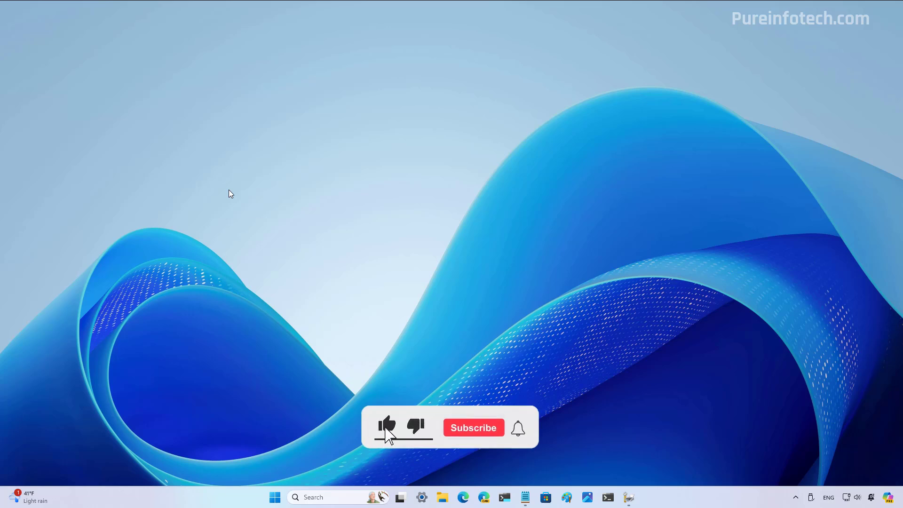
pyautogui.click(474, 428)
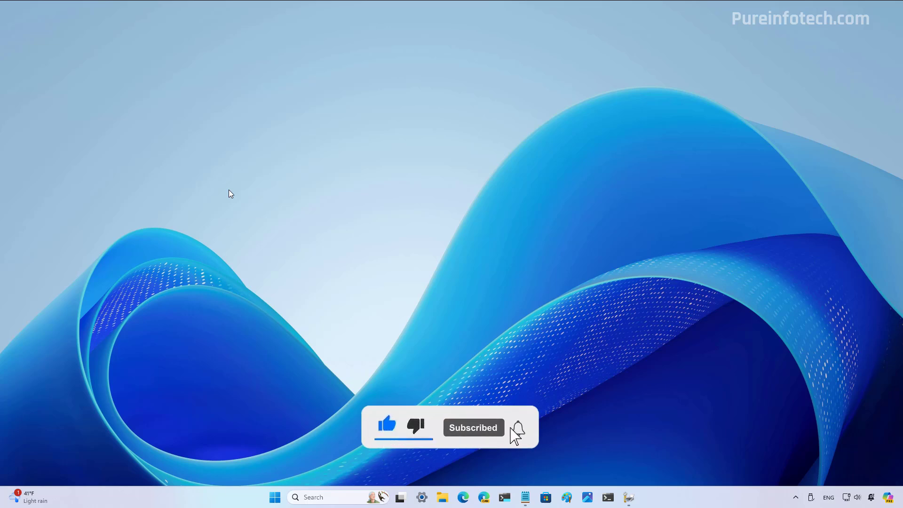
pyautogui.click(517, 428)
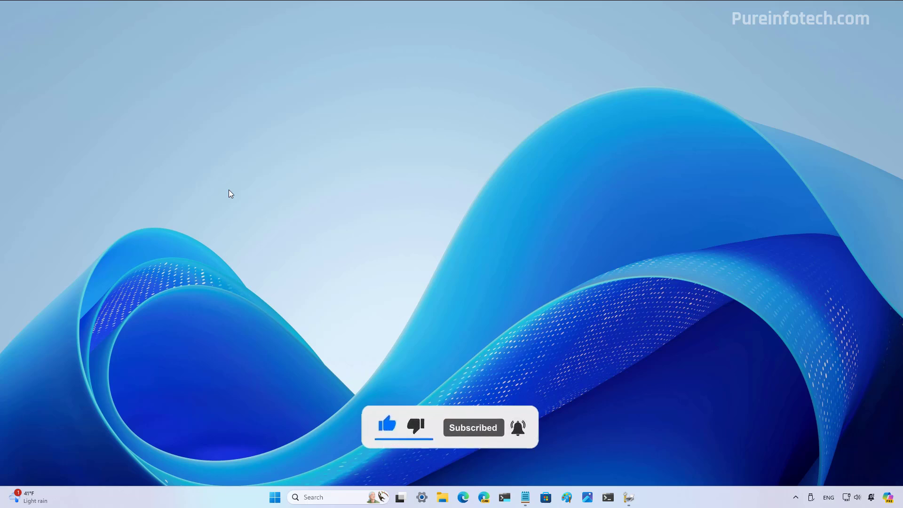